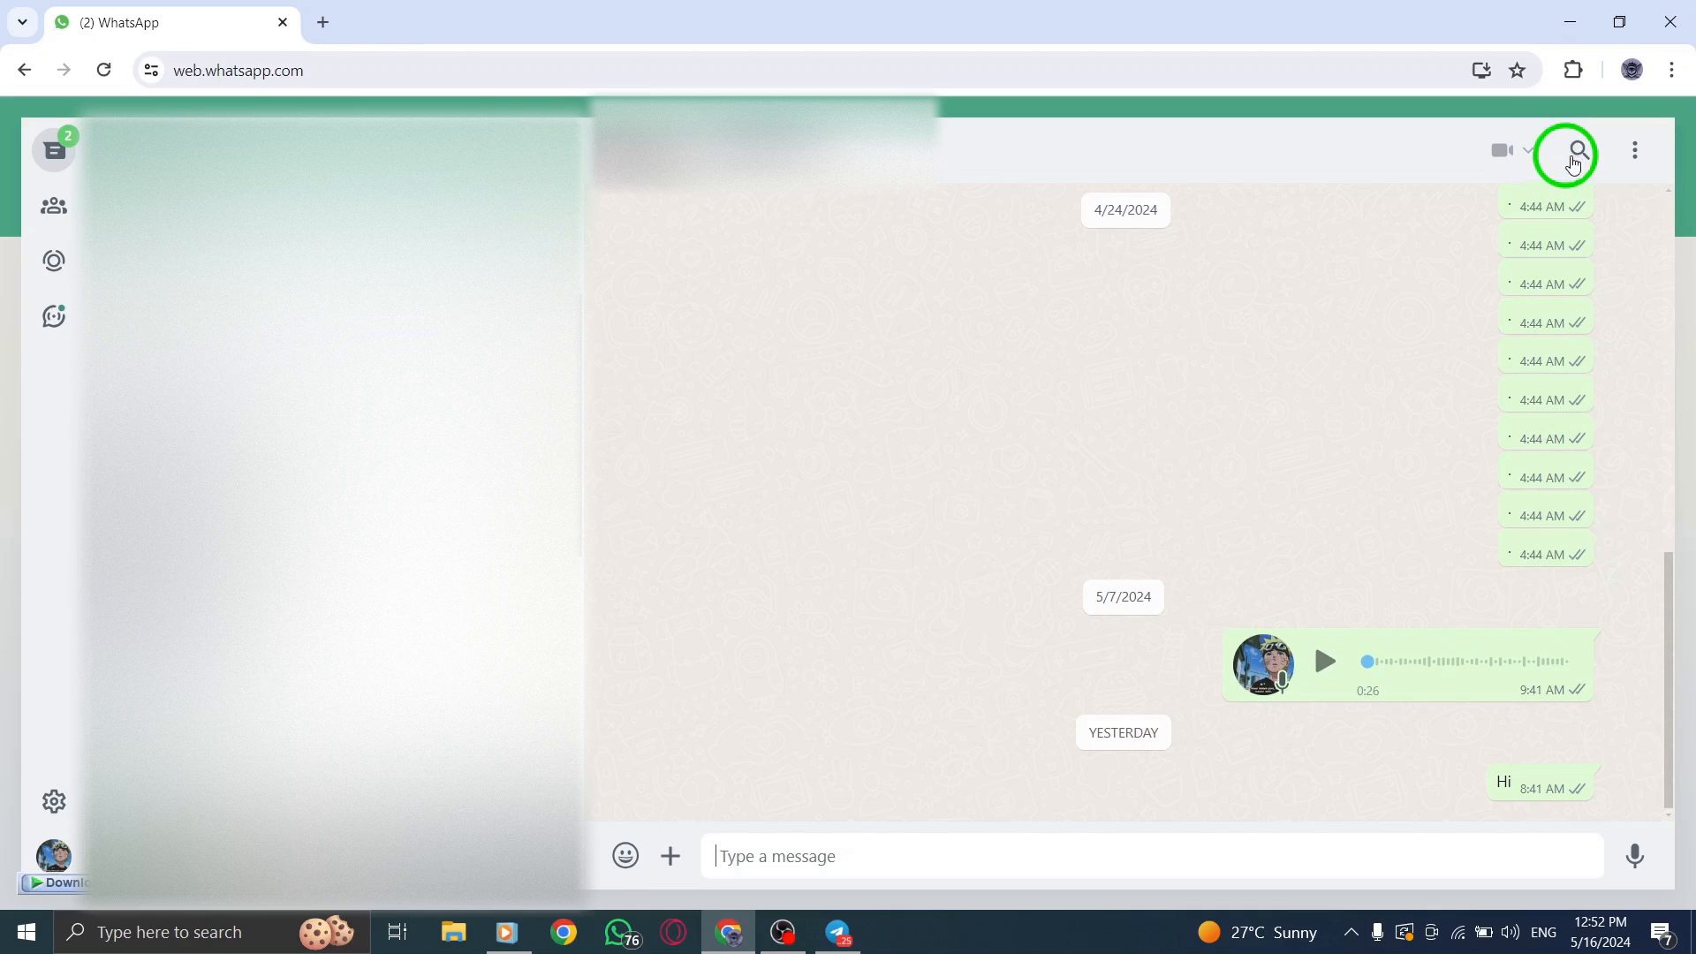
Step: Choose Close chat from the conversation's three-dot menu to return to the welcome screen
{"action": "left_click", "coordinate": [1634, 150]}
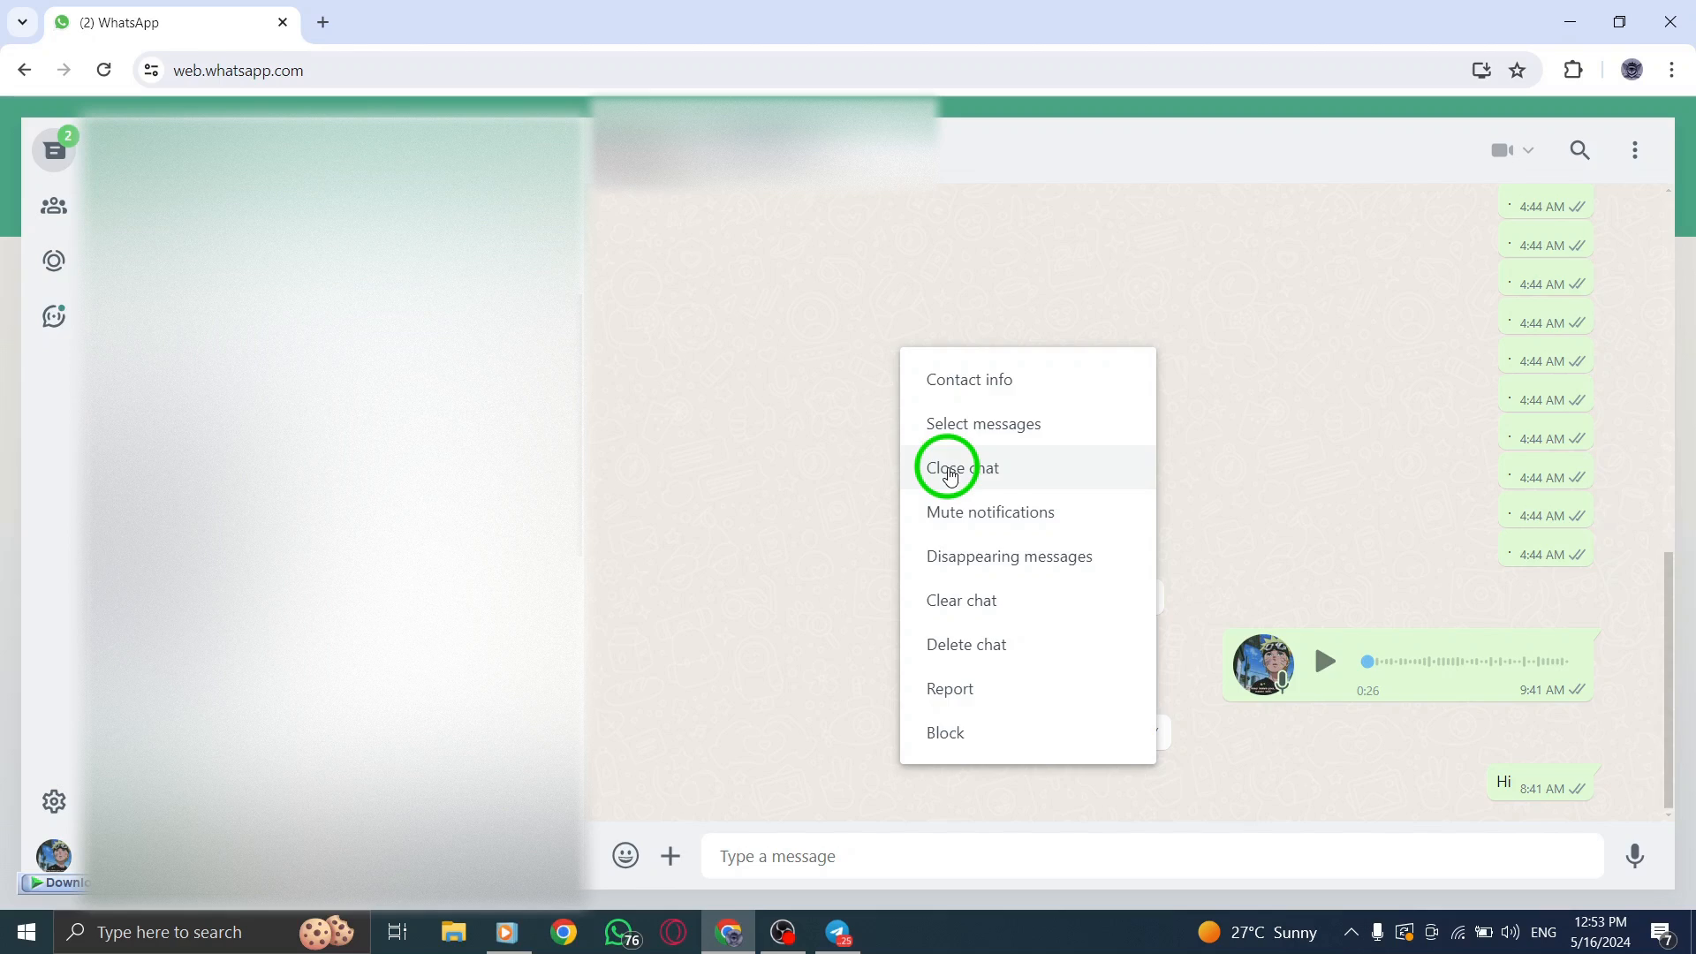
{"action": "left_click", "coordinate": [959, 467]}
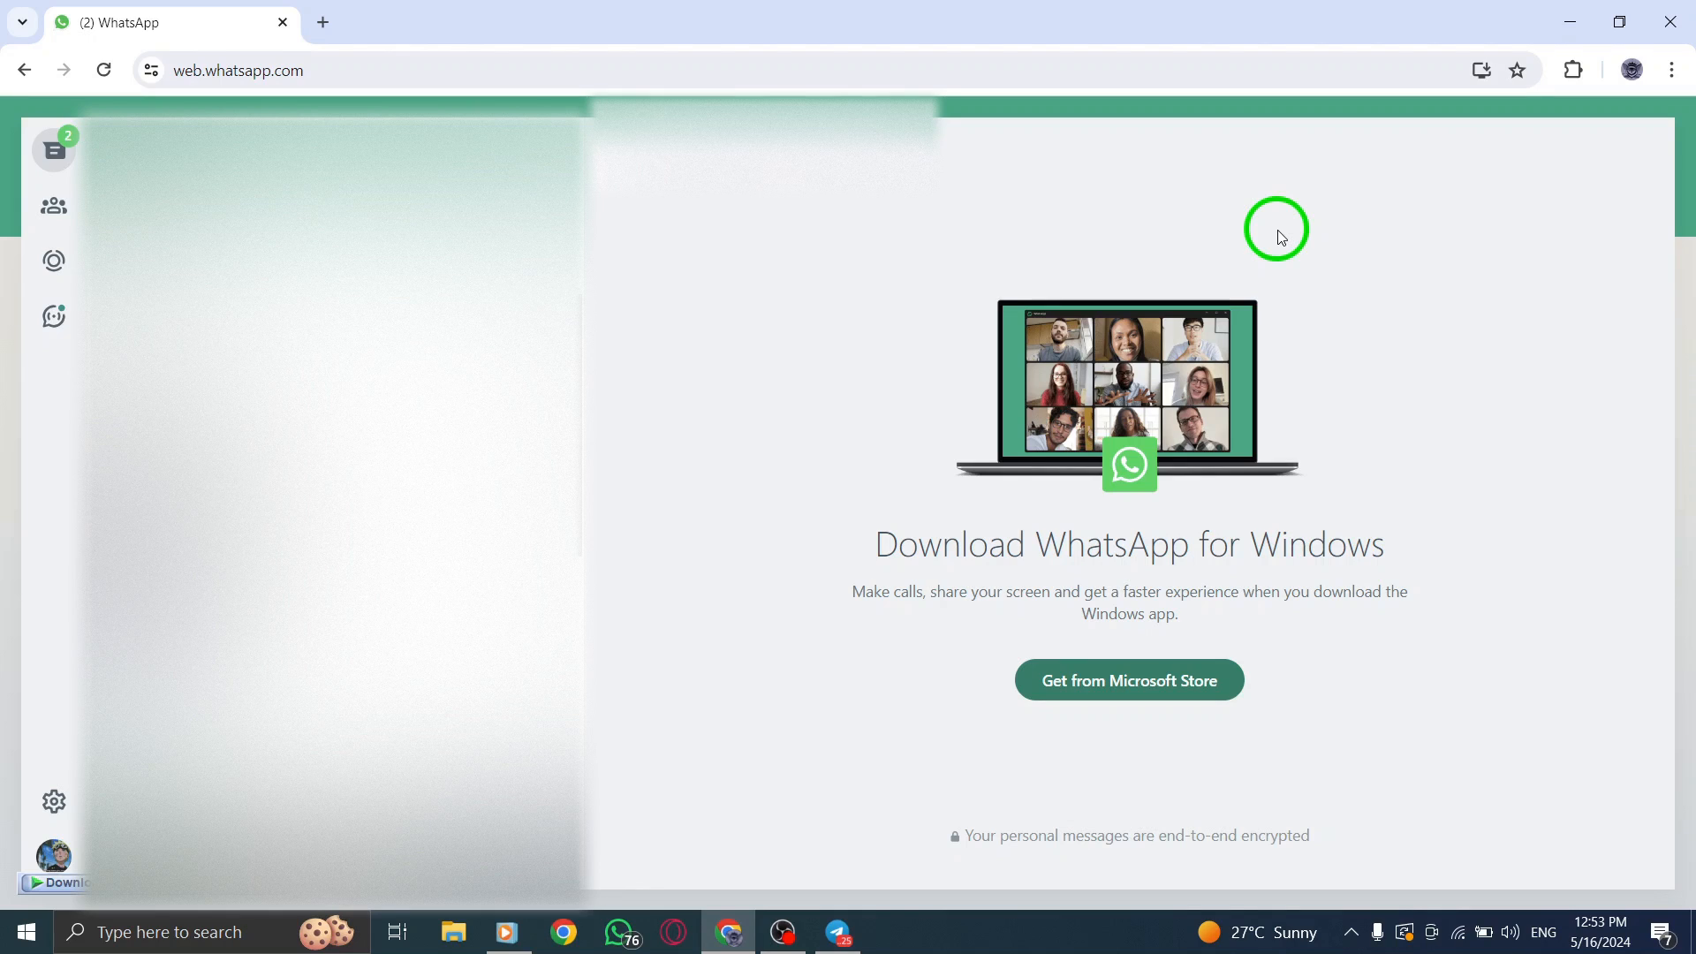
{"action": "mouse_move", "coordinate": [1569, 20]}
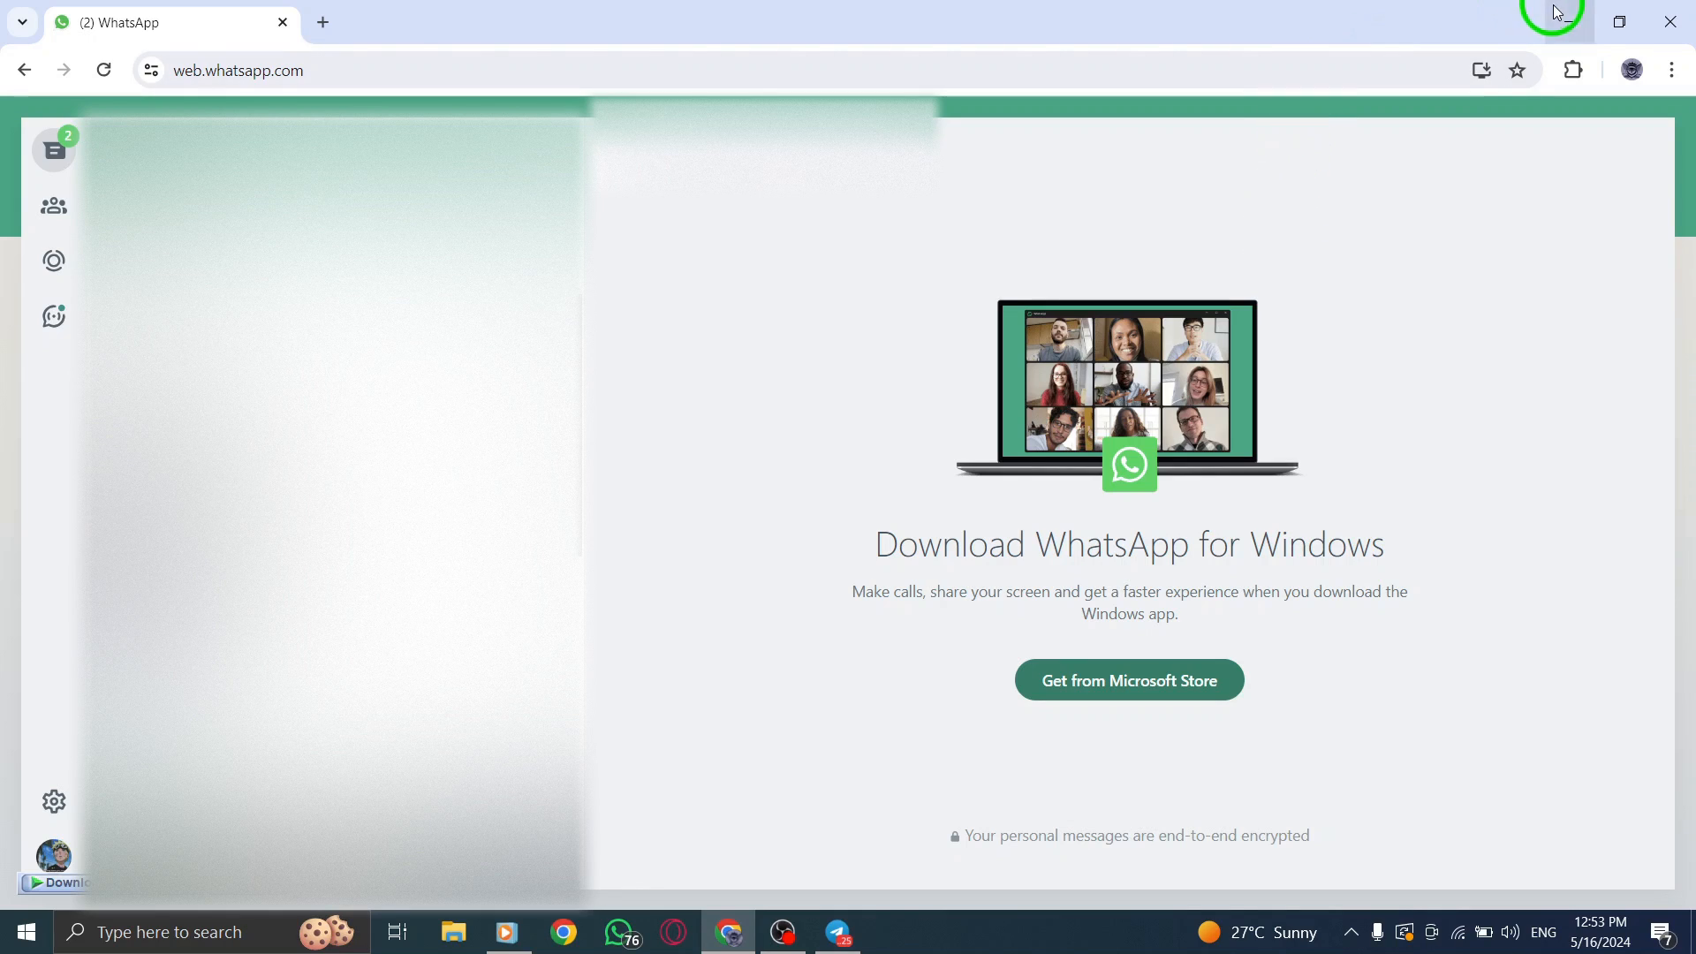